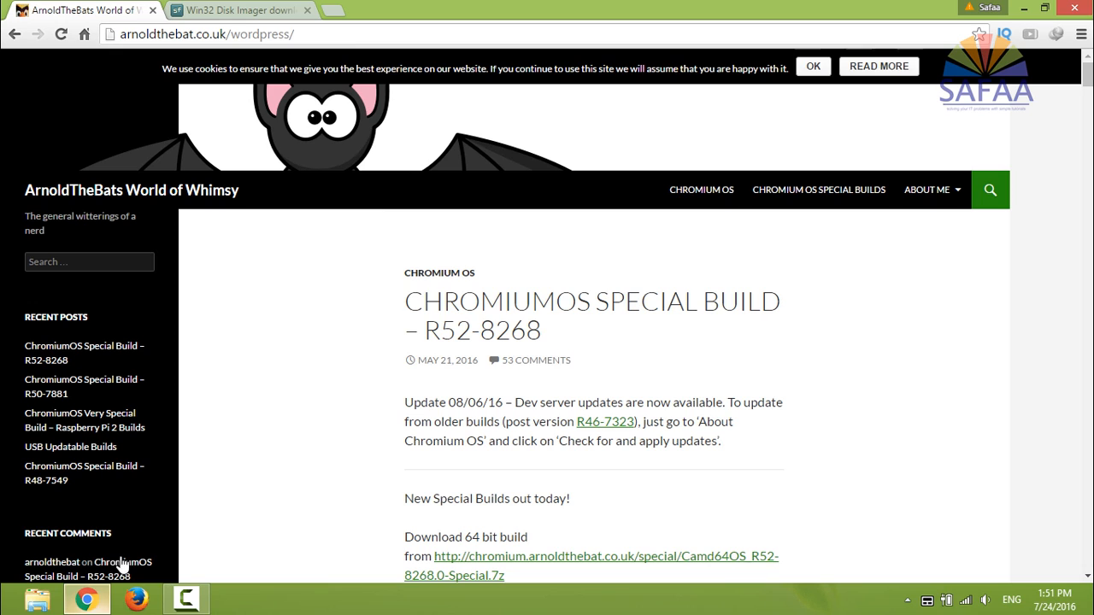
Open ArnoldTheBat's R52-8268 special build post and scroll to its 64-bit and 32-bit download links
left_click(207, 34)
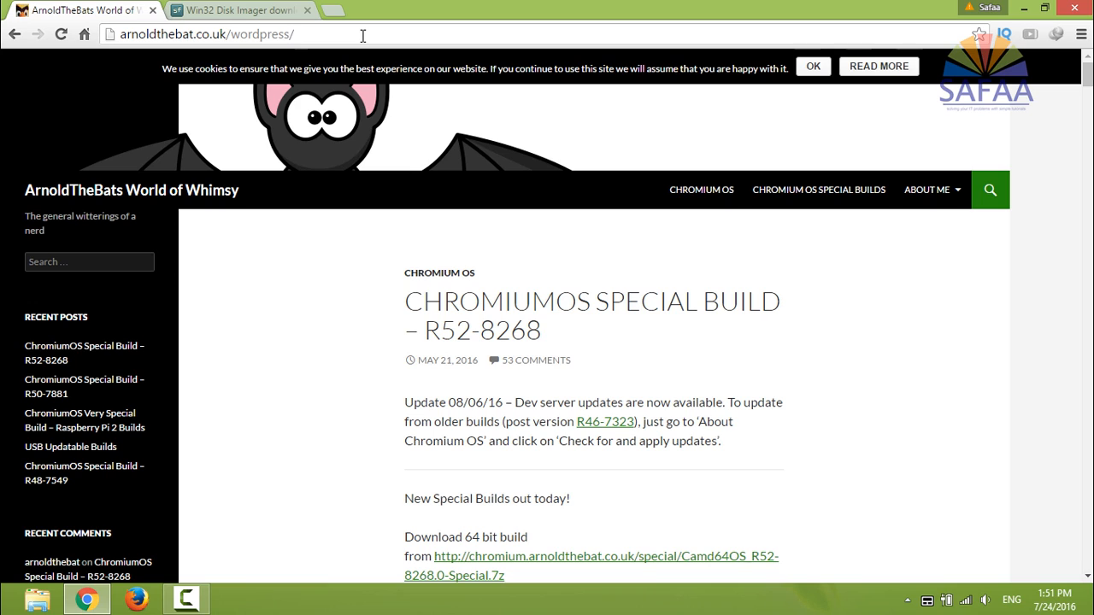
left_click(295, 34)
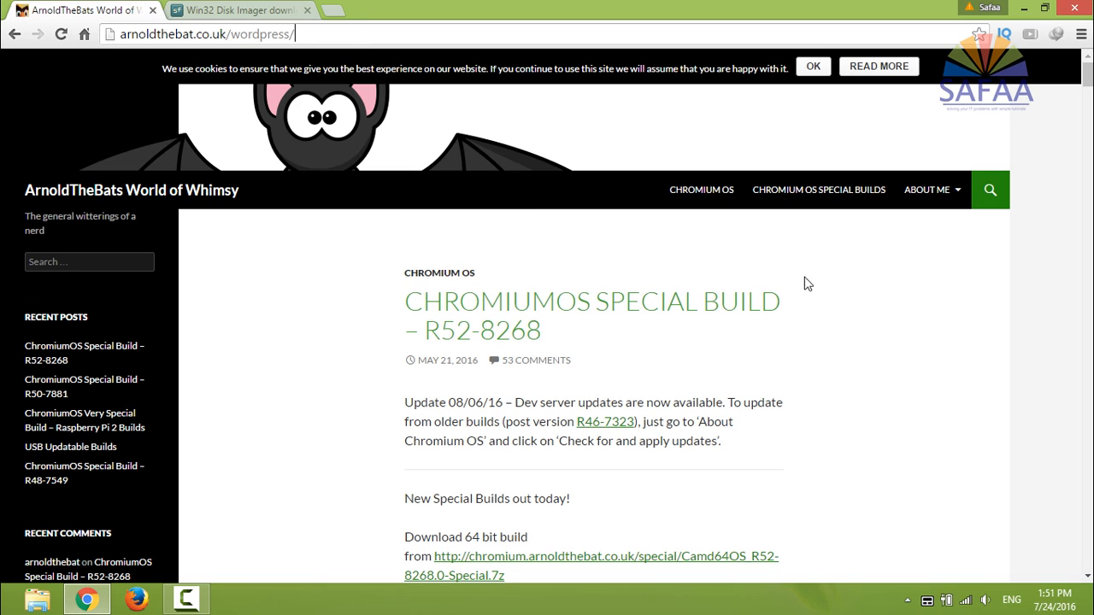
scroll("down", 3)
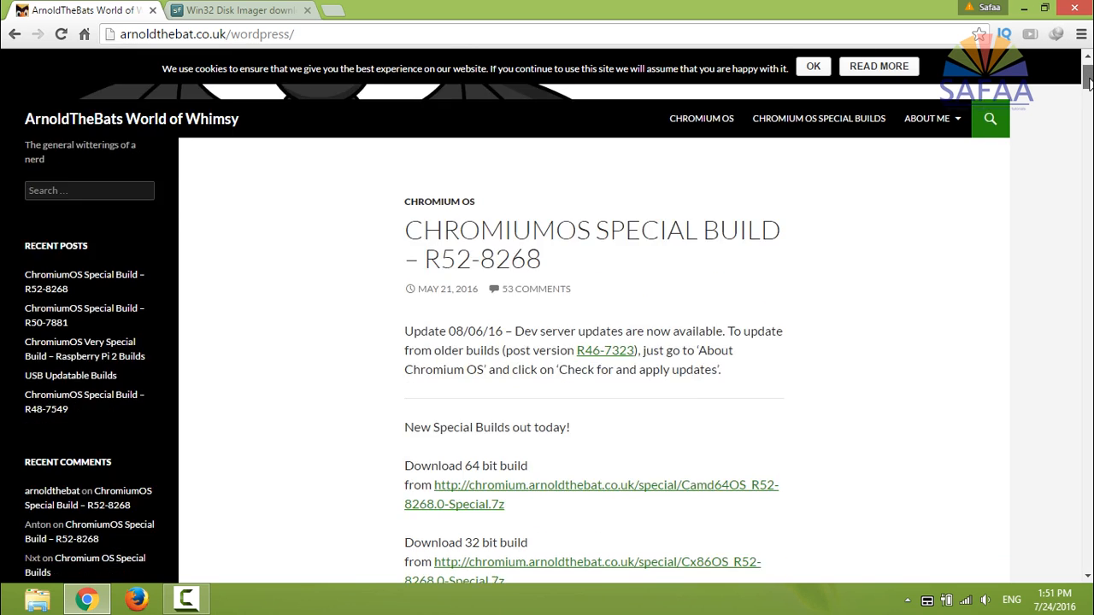
scroll("down", 3)
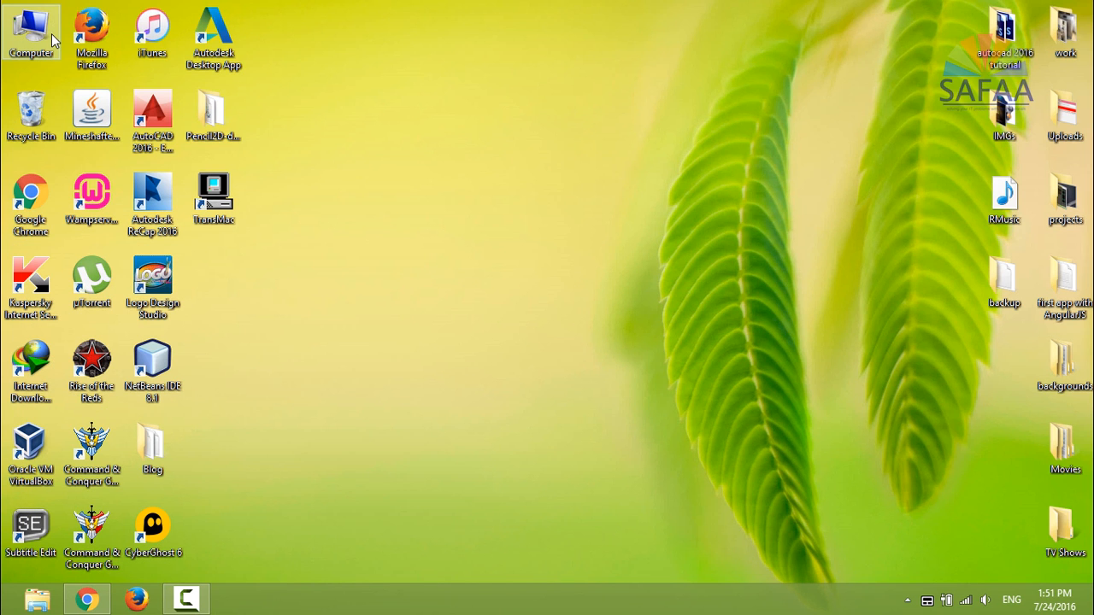
View Computer Properties to confirm 64-bit Windows 8 with 4 GB RAM
right_click(31, 30)
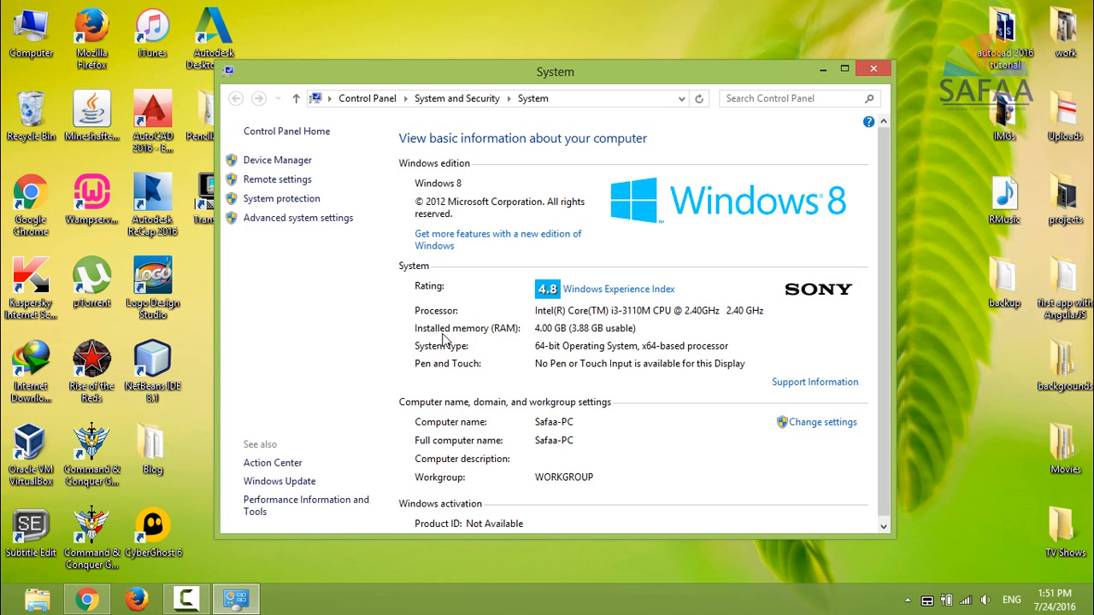
mouse_move(583, 348)
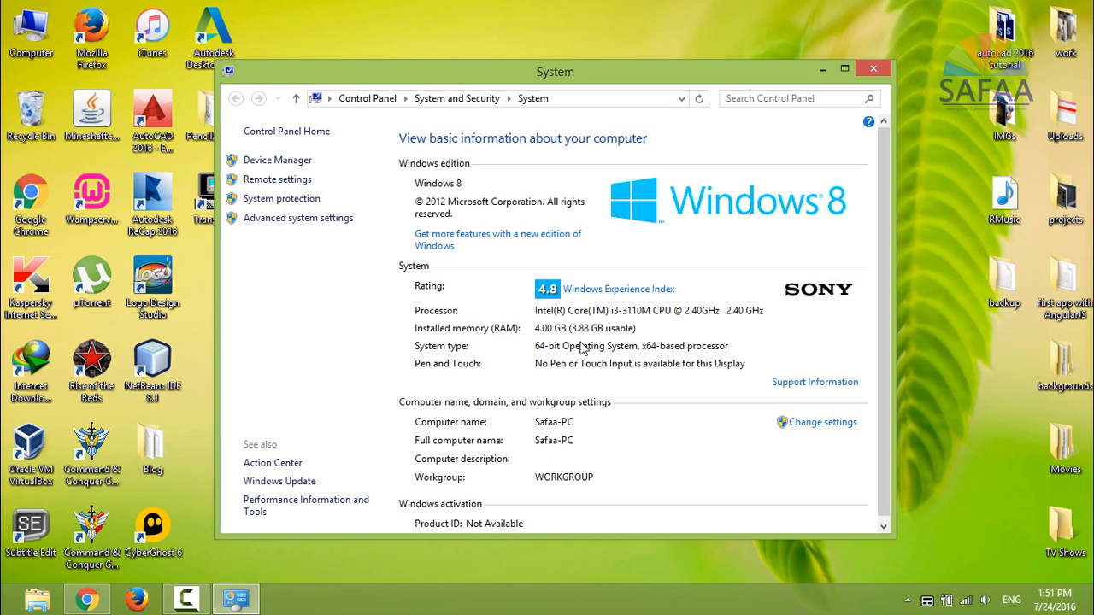
left_click(872, 68)
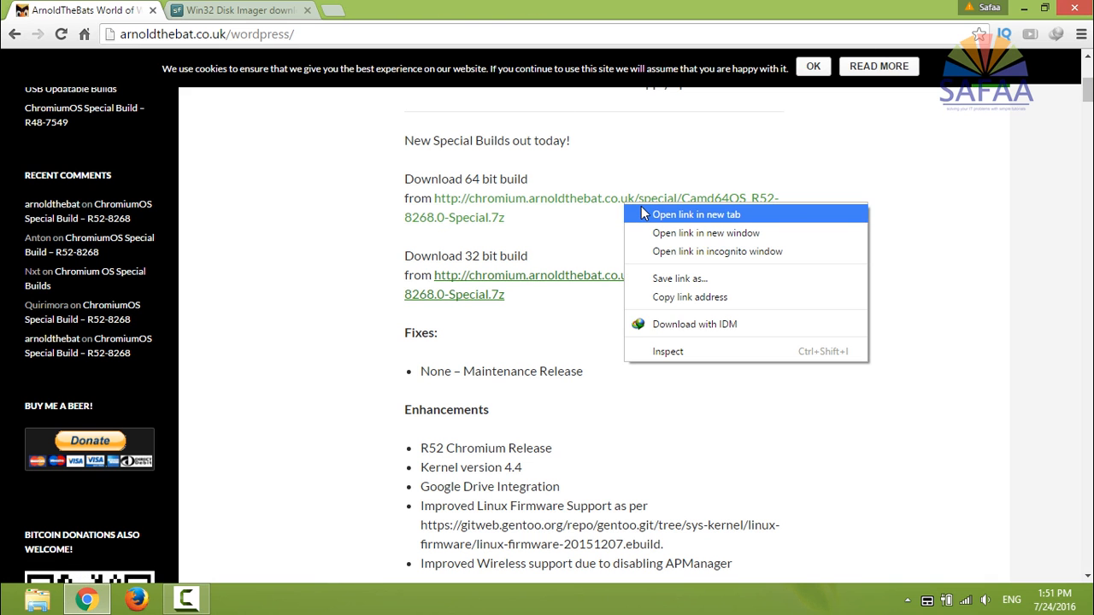
Download the 413 MB Camd64OS_R52-8268.0-Special.7z archive with Internet Download Manager
left_click(695, 324)
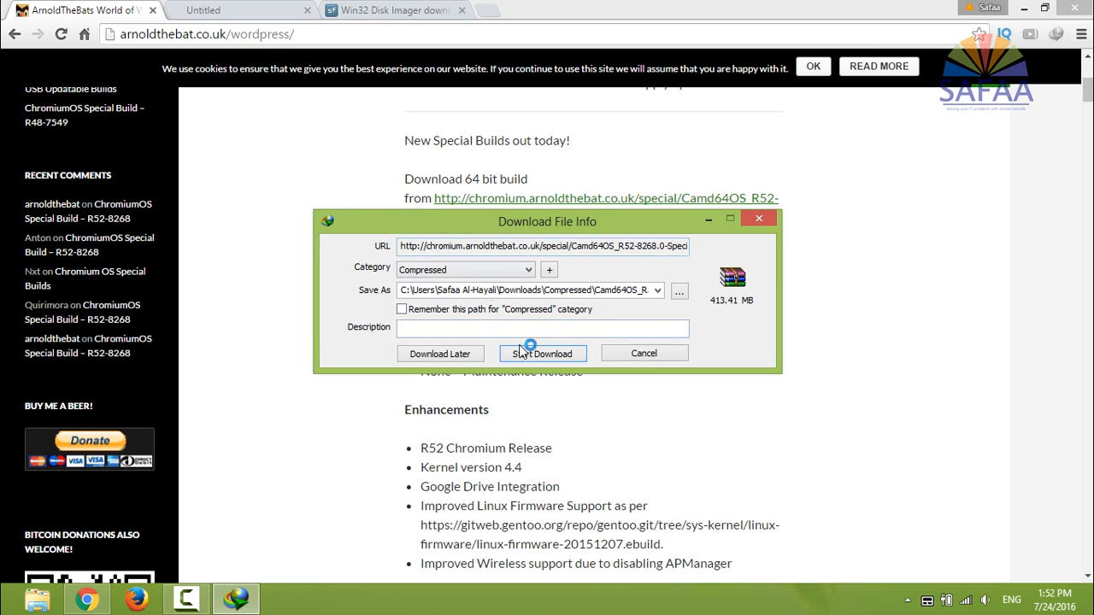
left_click(542, 353)
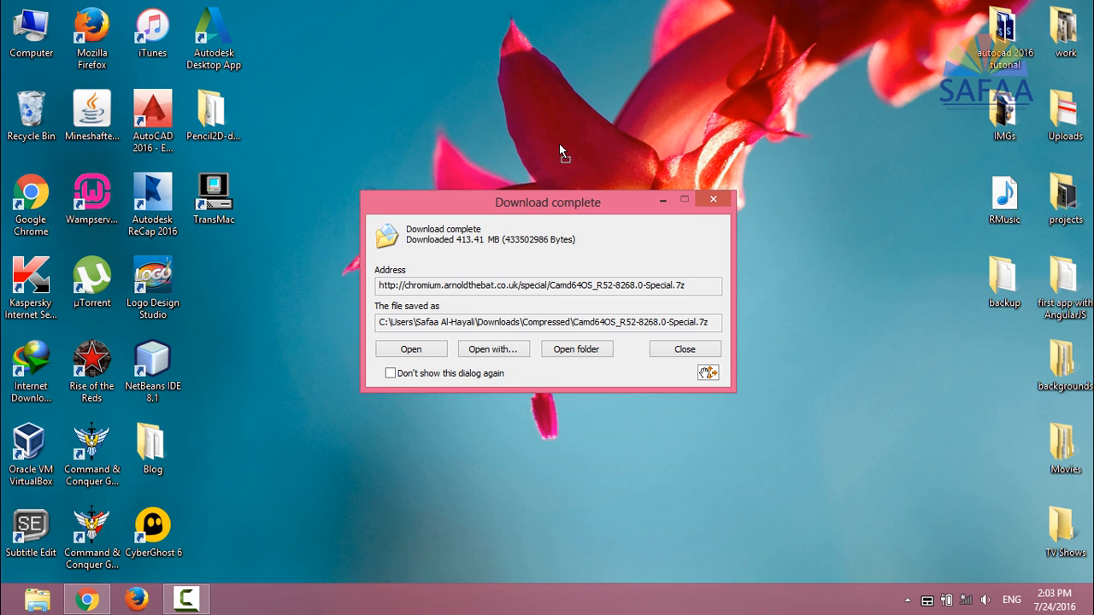
Extract Camd64OS_R52-8268.0-Special.7z with WinRAR into the Camd64OS_R52-8268.0-Special folder
left_click(684, 348)
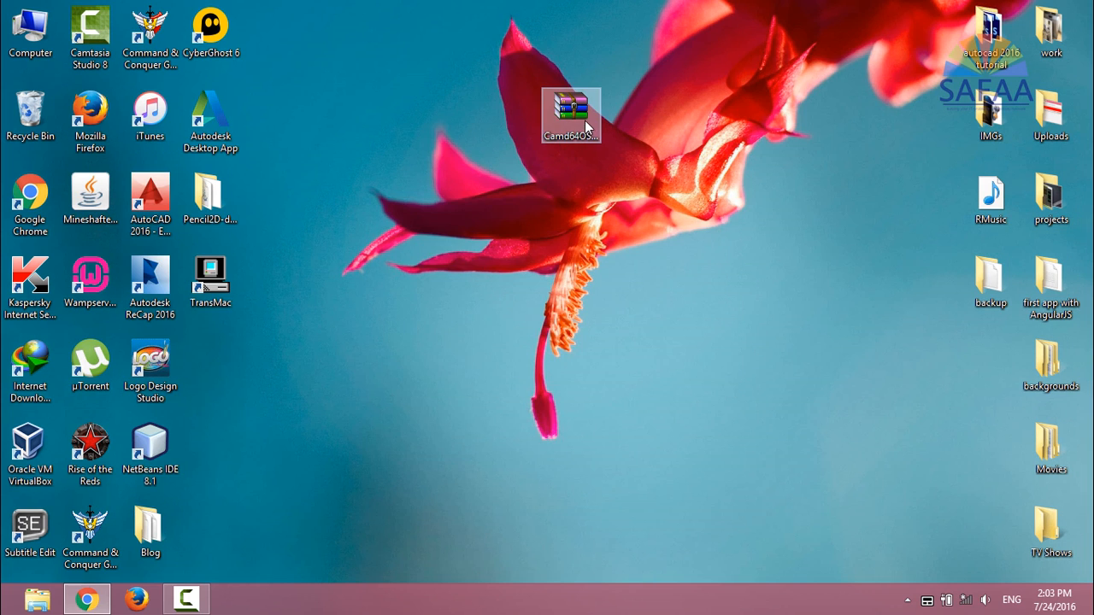
left_click(571, 112)
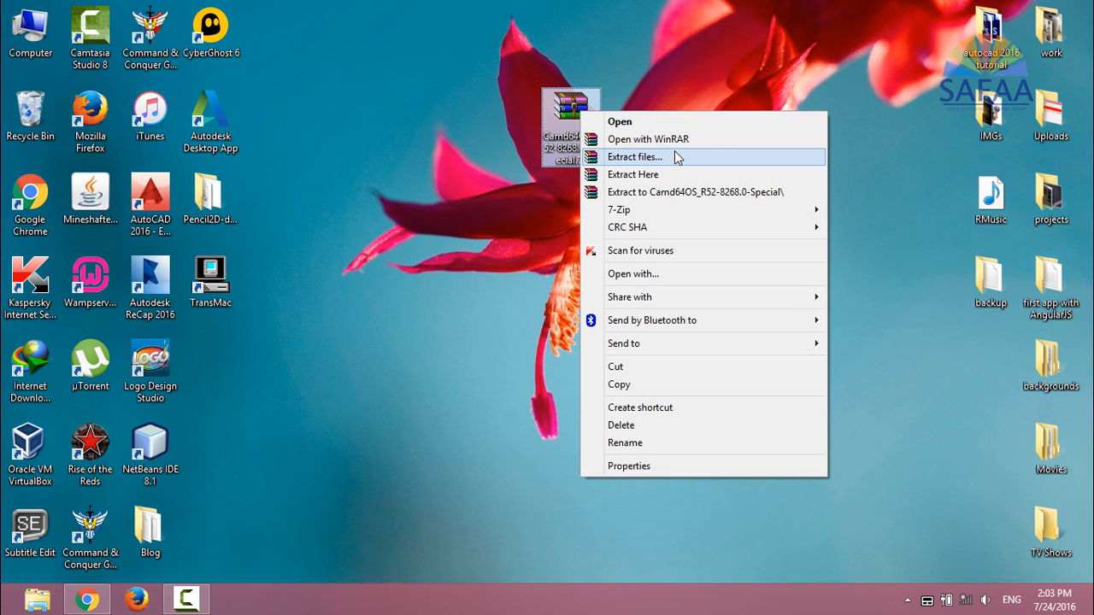
left_click(634, 156)
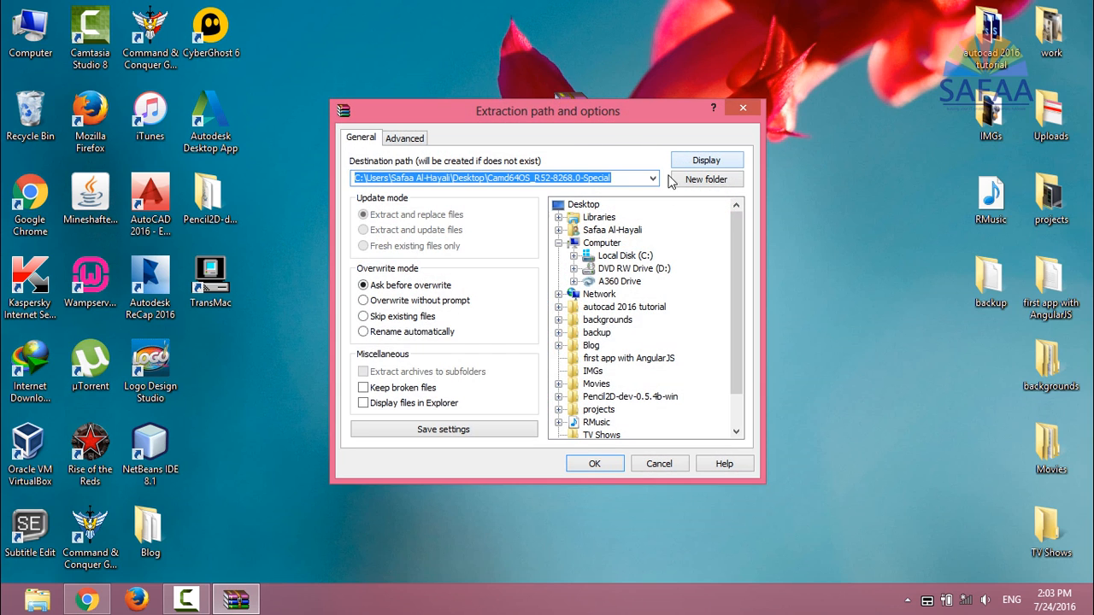
left_click(594, 463)
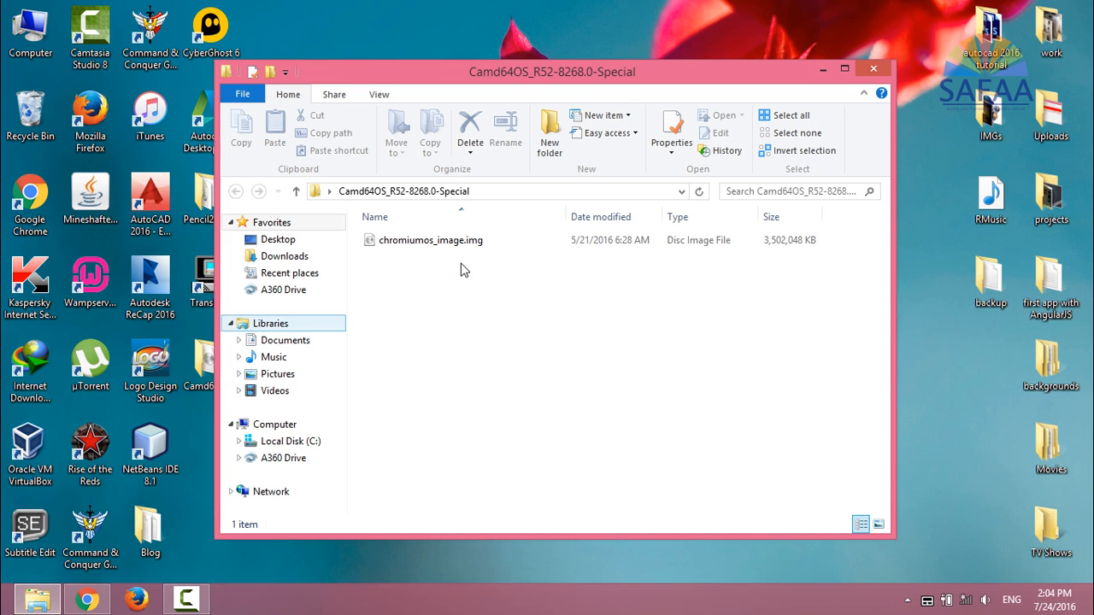
left_click(430, 240)
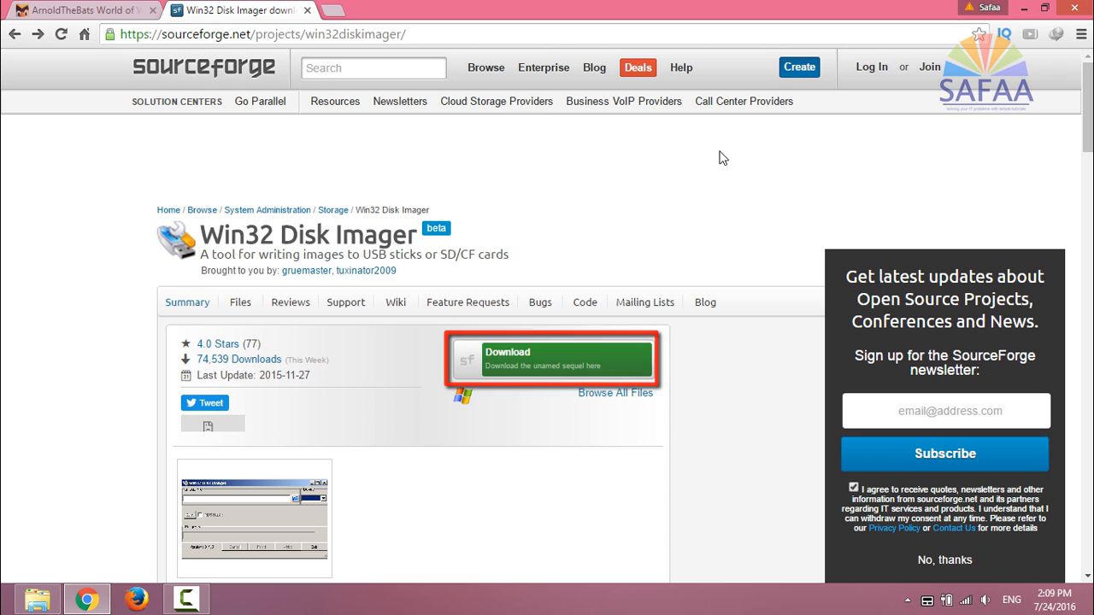
Download Win32DiskImager-0.9.5-install.exe (11.72 MB) from SourceForge to the desktop
left_click(564, 359)
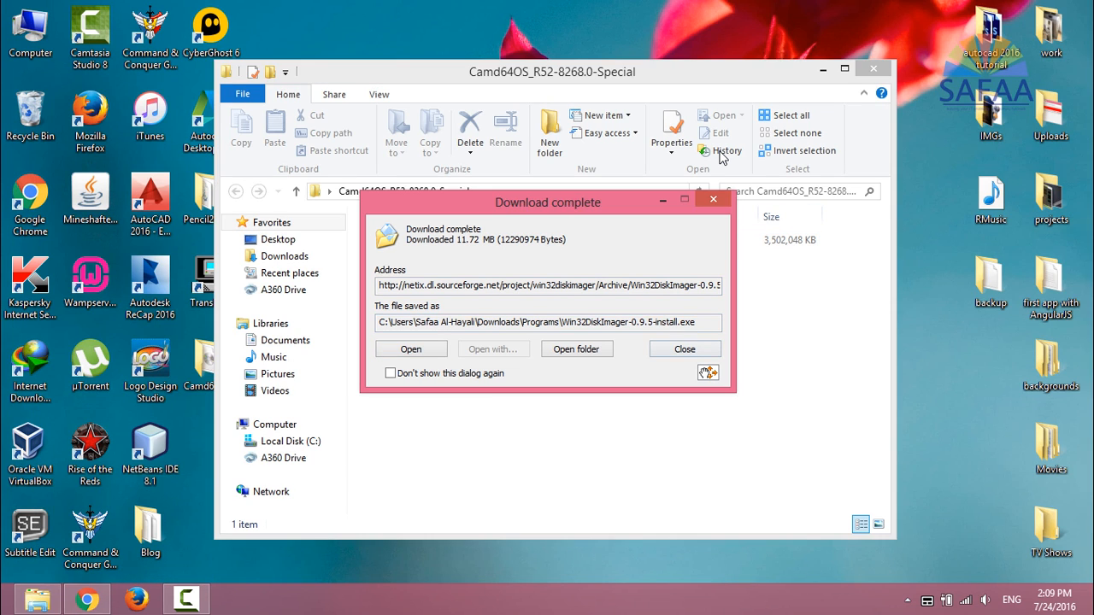
left_click(684, 348)
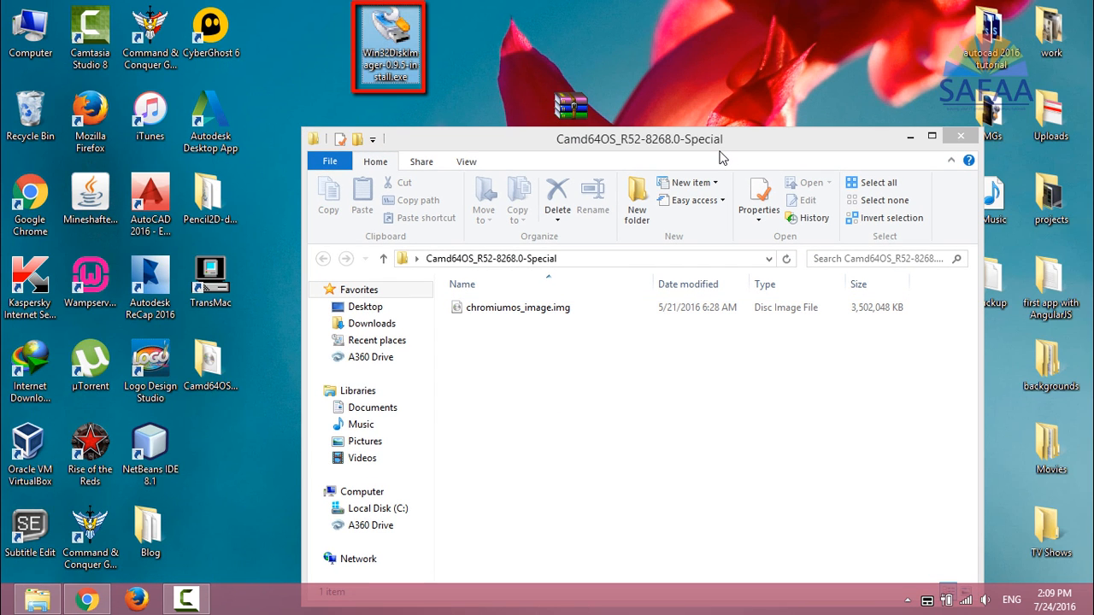
Run the Win32DiskImager installer as administrator and accept the license agreement
right_click(389, 47)
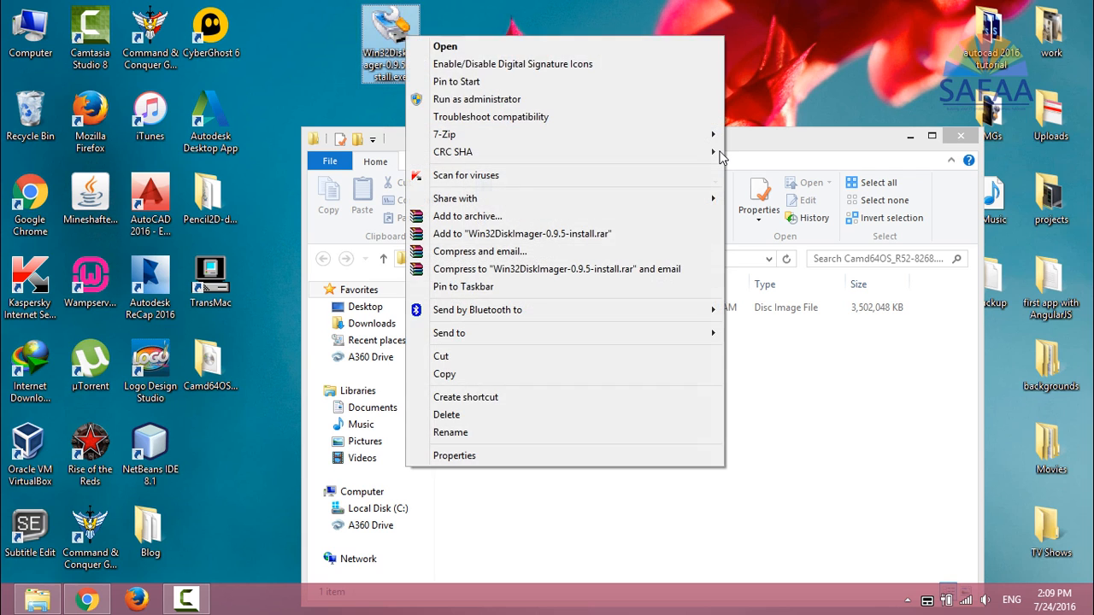
left_click(444, 45)
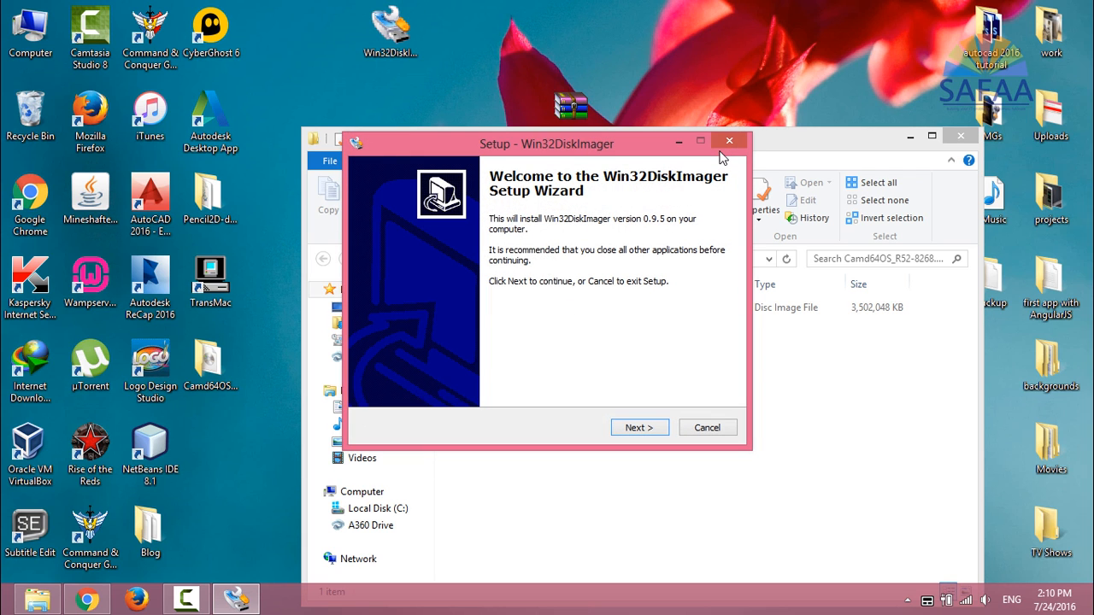
left_click(638, 427)
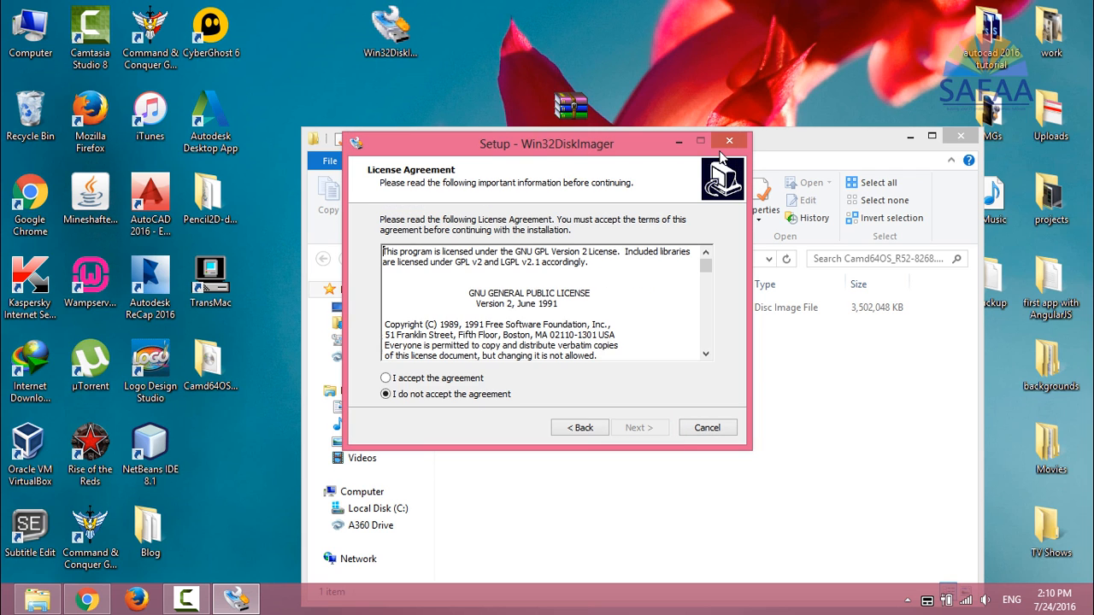
left_click(385, 377)
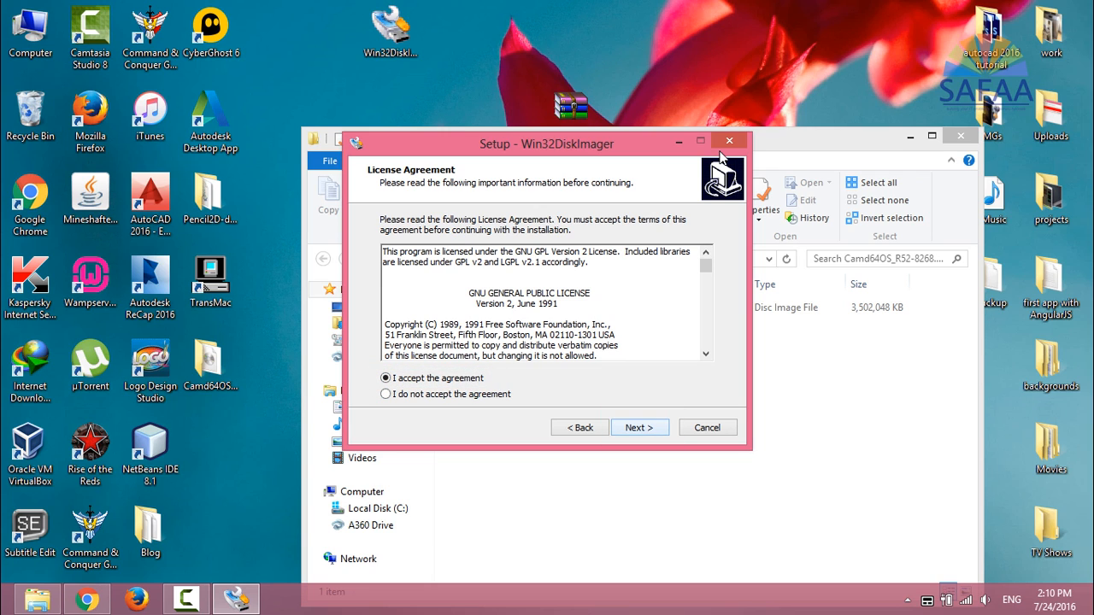
Install into the default ImageWriter folder with a desktop icon and finish setup
left_click(639, 427)
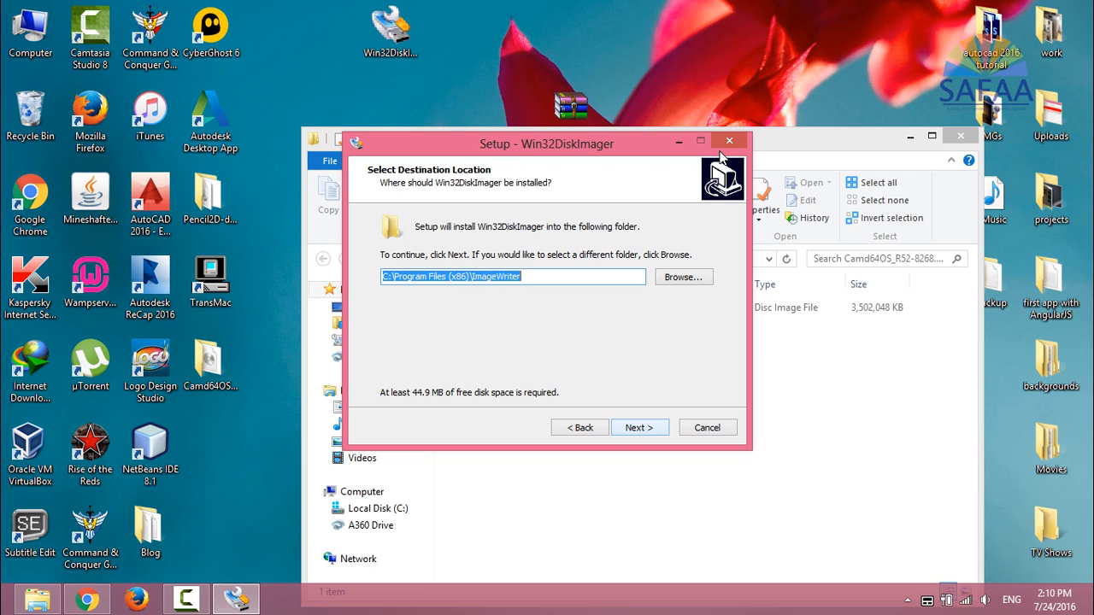
left_click(639, 427)
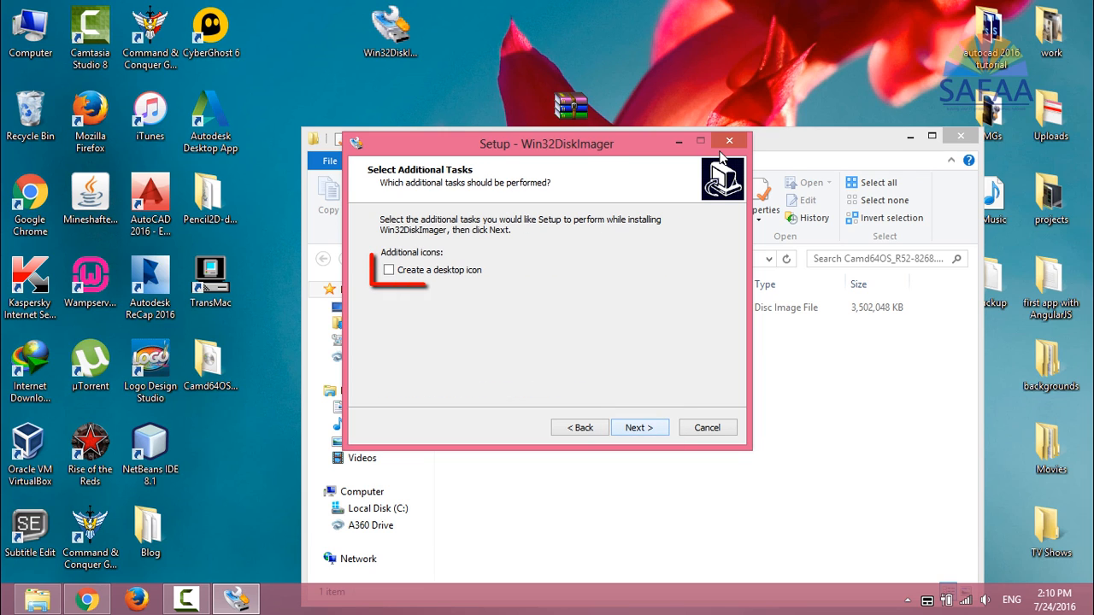
left_click(389, 270)
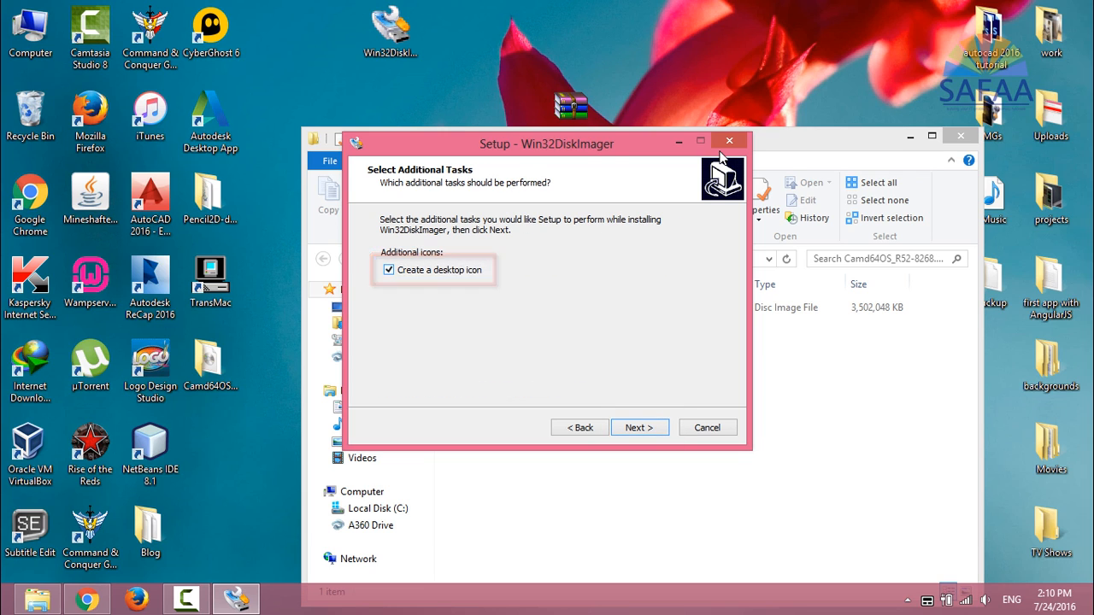
left_click(639, 427)
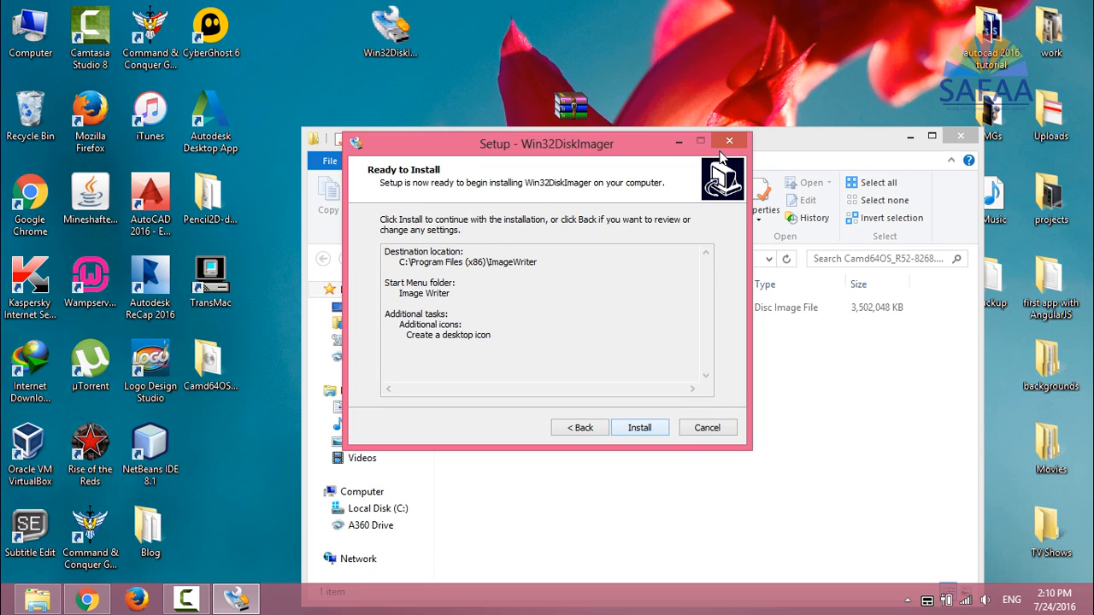
left_click(639, 427)
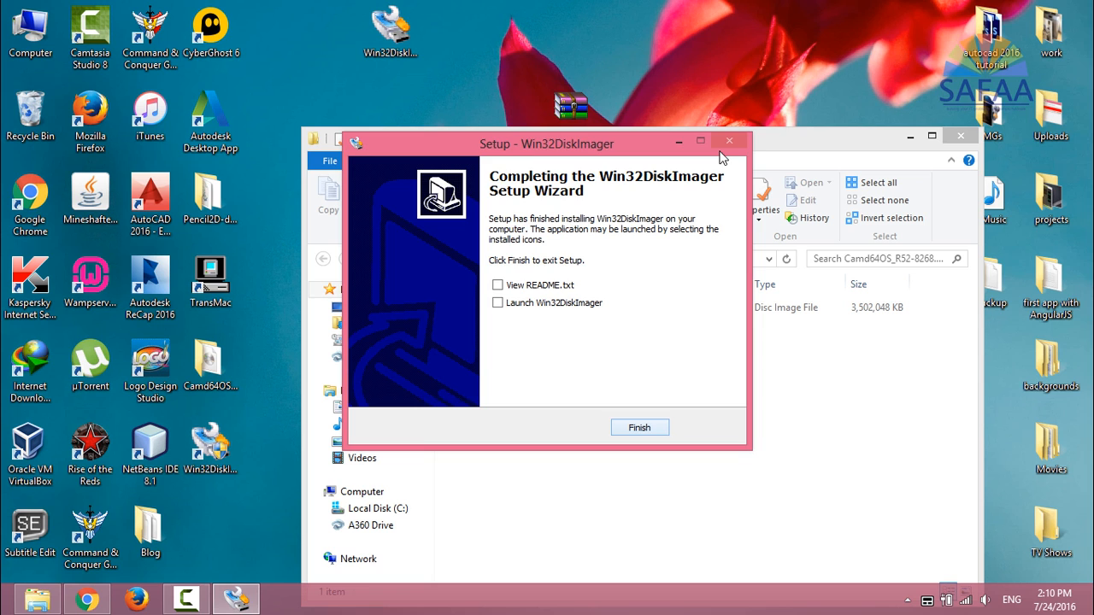
left_click(639, 427)
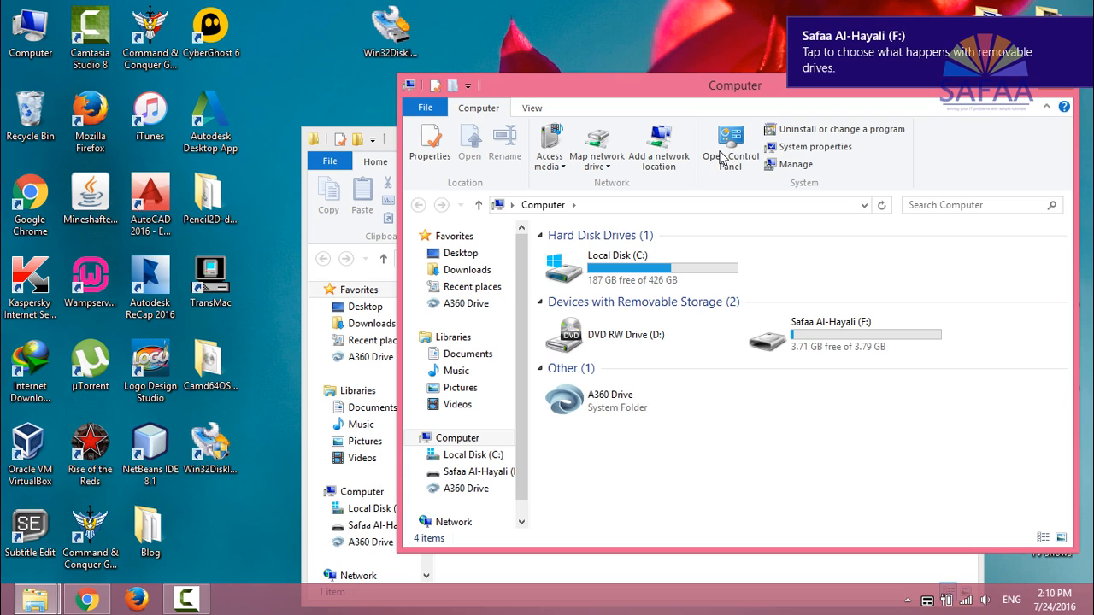
Run the Win32DiskImager desktop shortcut as administrator and move its window left
left_click(211, 444)
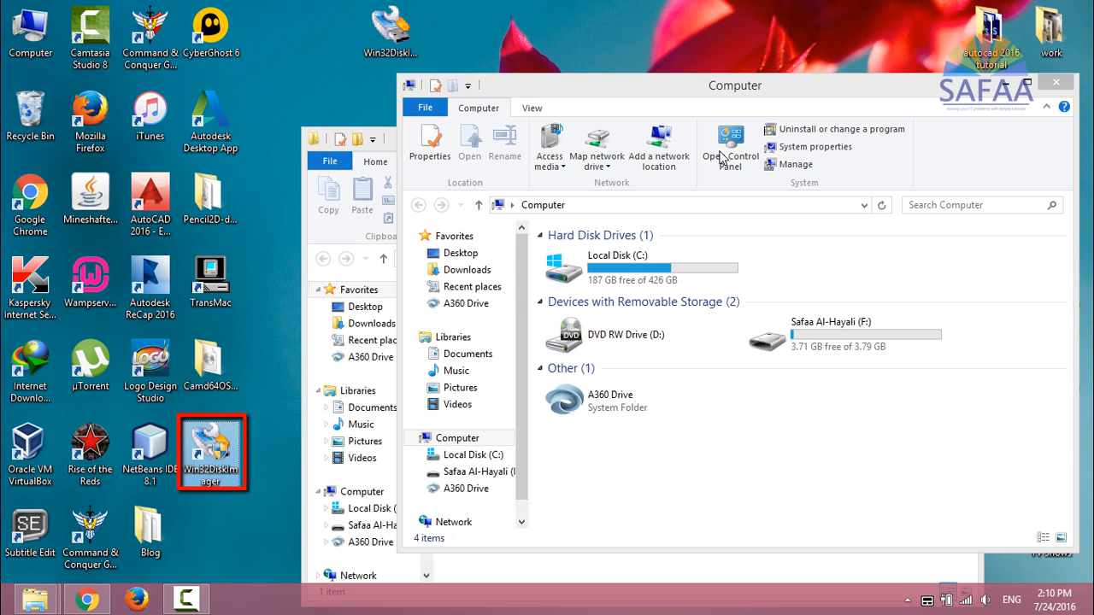
mouse_move(212, 449)
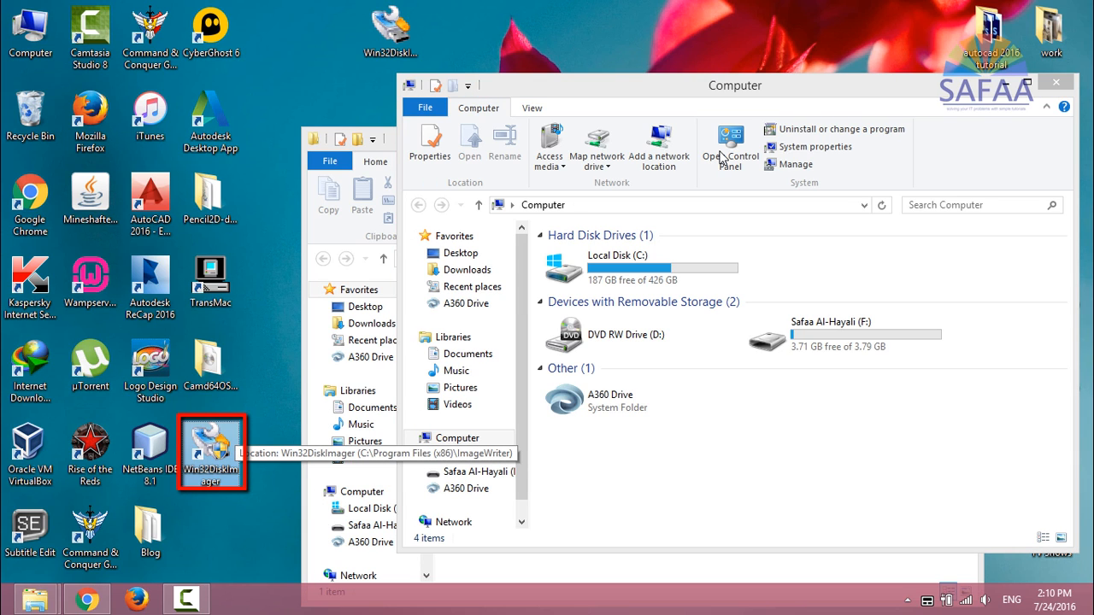
right_click(212, 453)
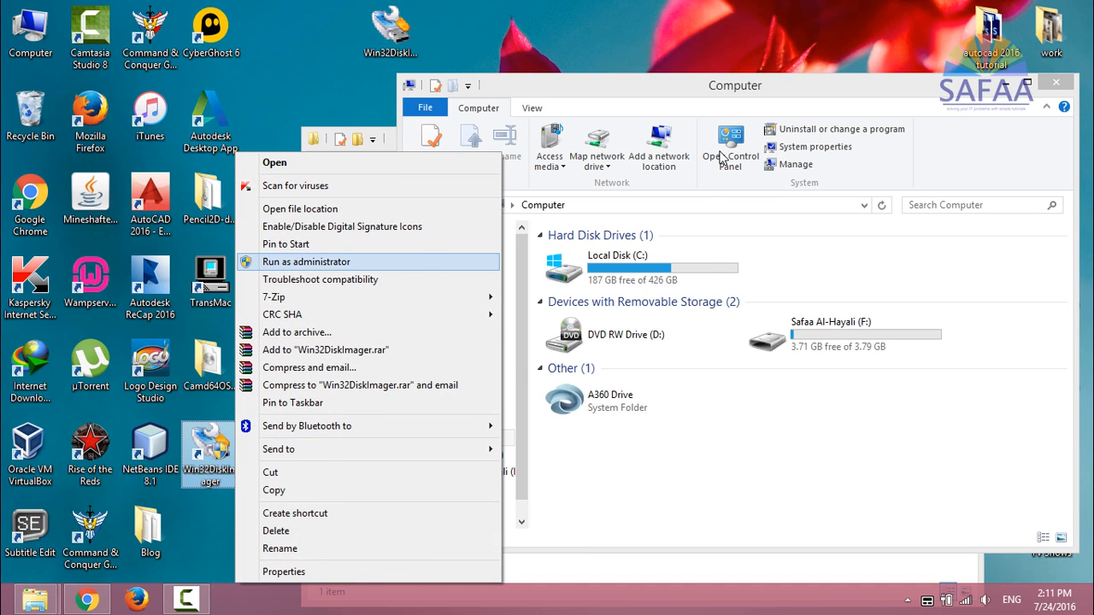
left_click(306, 261)
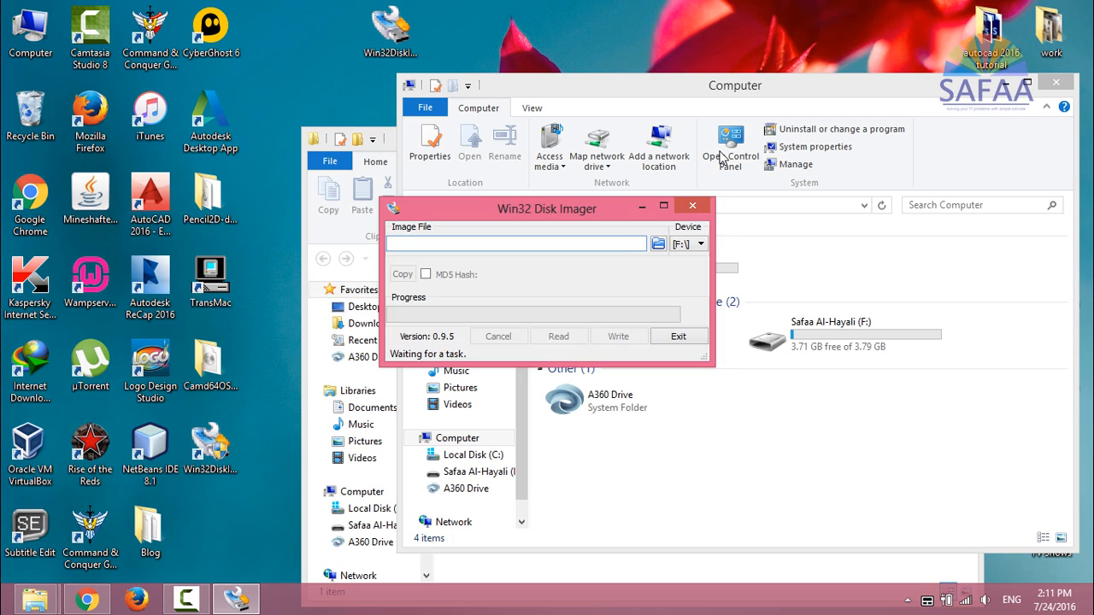
left_click_drag(546, 208, 396, 189)
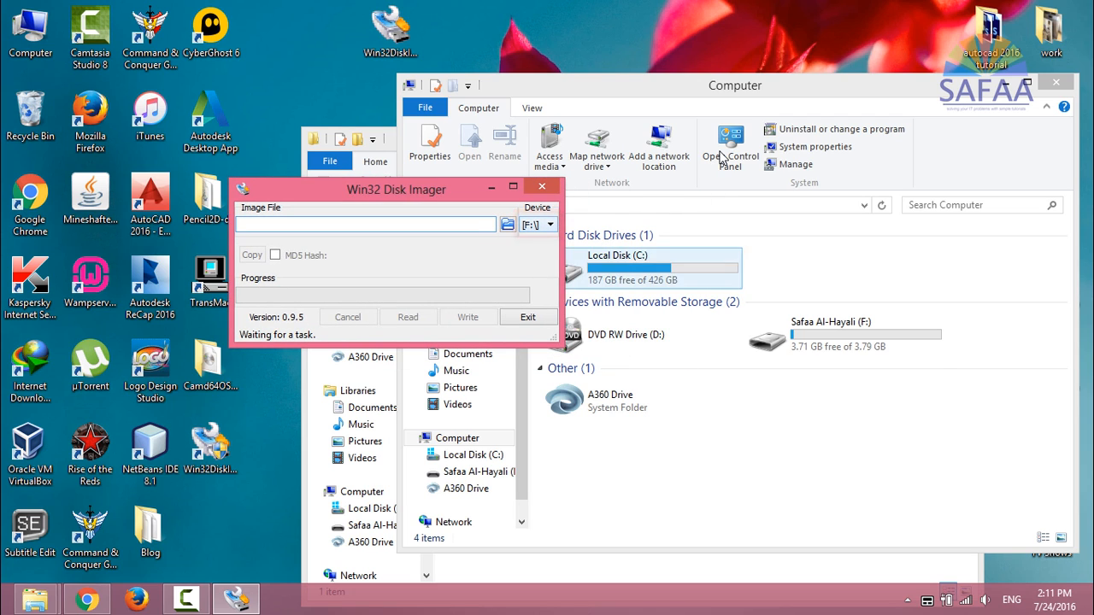
left_click(532, 224)
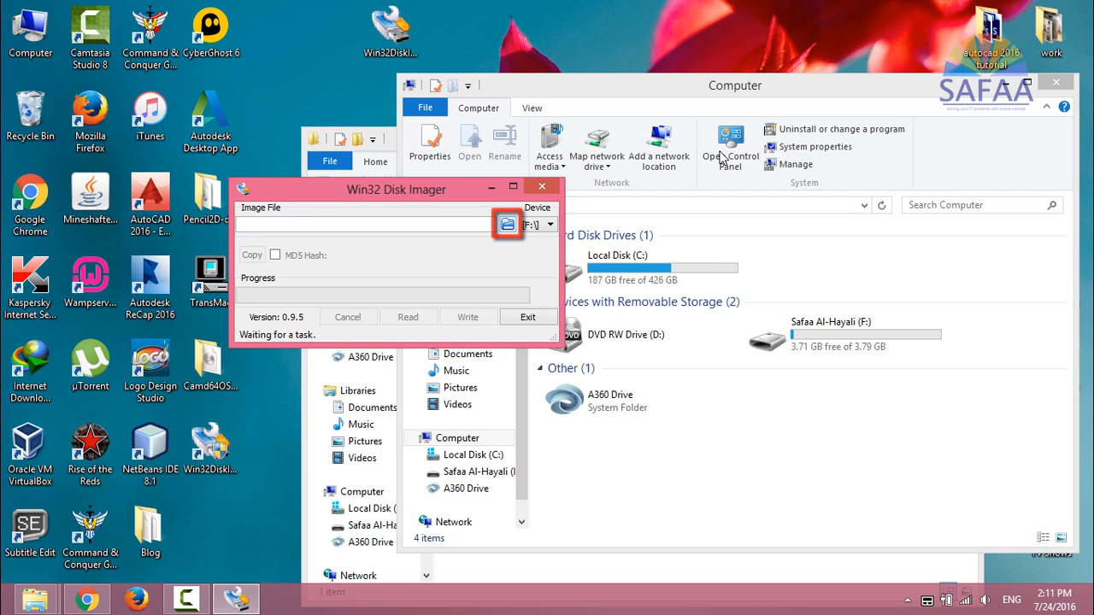
Load chromiumos_image.img from the Camd64OS_R52-8268.0-Special folder as the image file
left_click(507, 224)
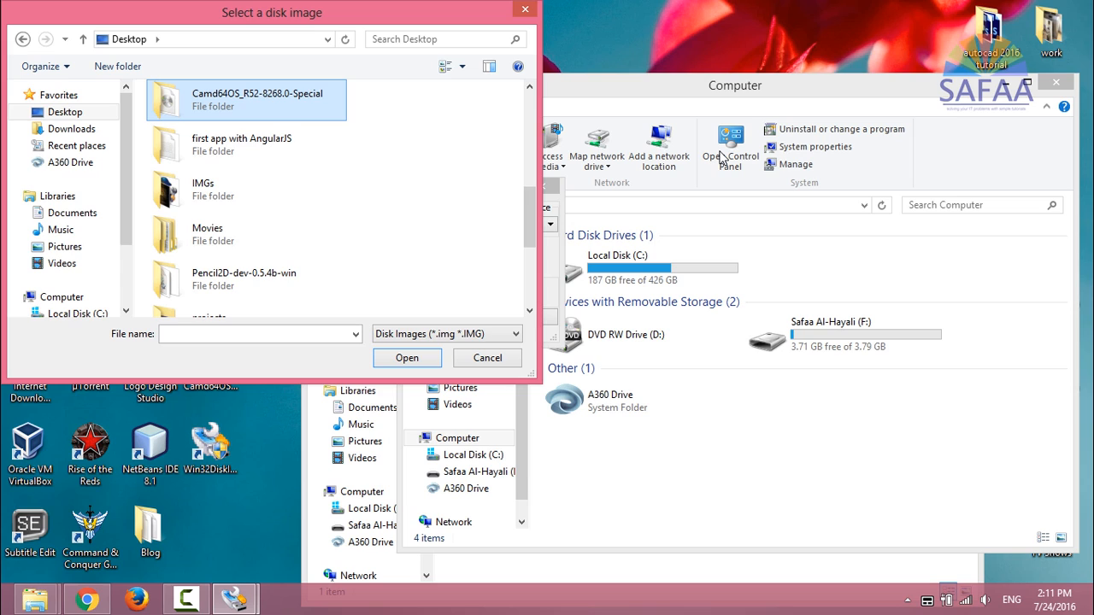
double_click(256, 99)
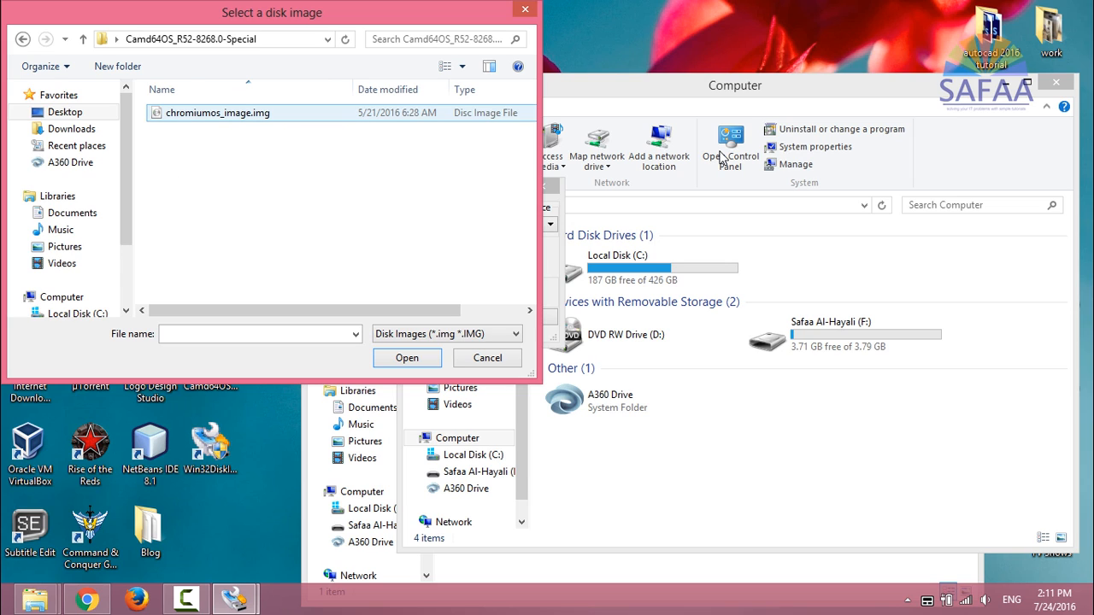
left_click(217, 112)
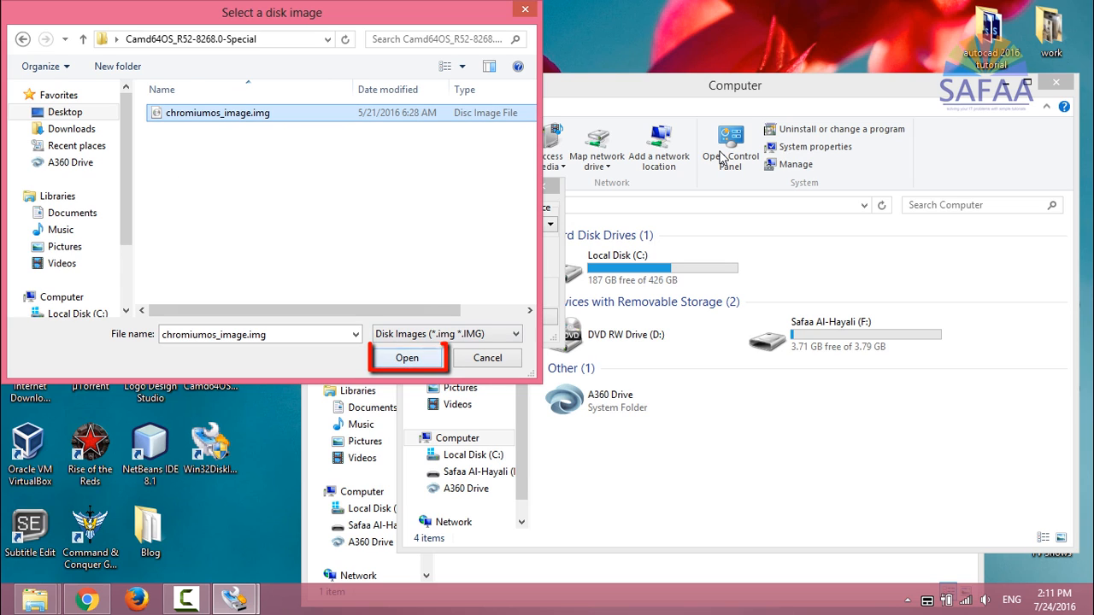
left_click(406, 357)
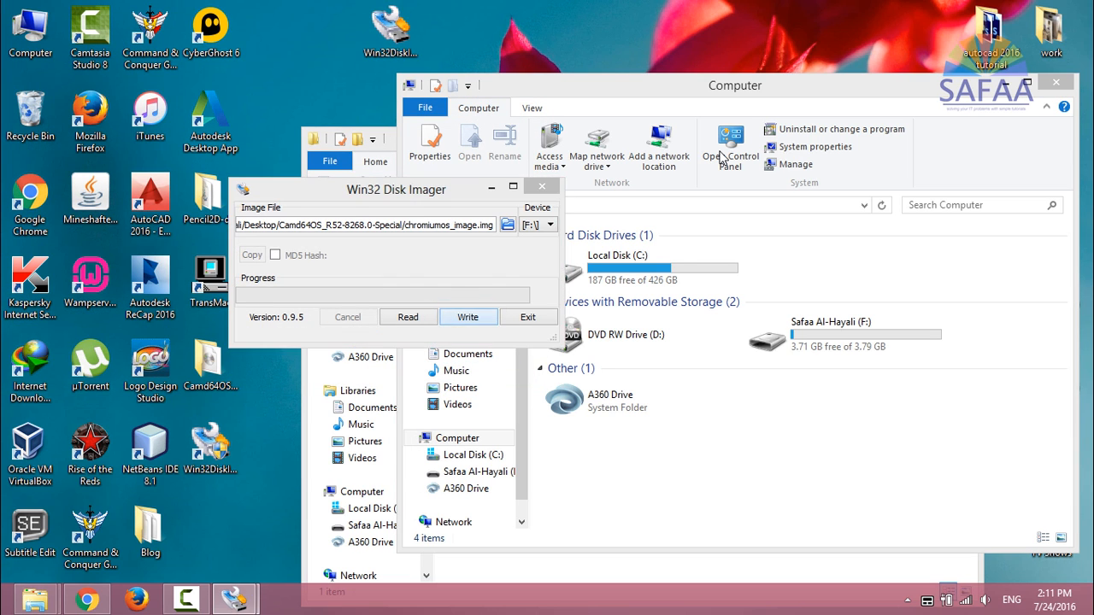
Write the image to drive F:, confirm overwrite, acknowledge Write Successful, and exit
left_click(467, 317)
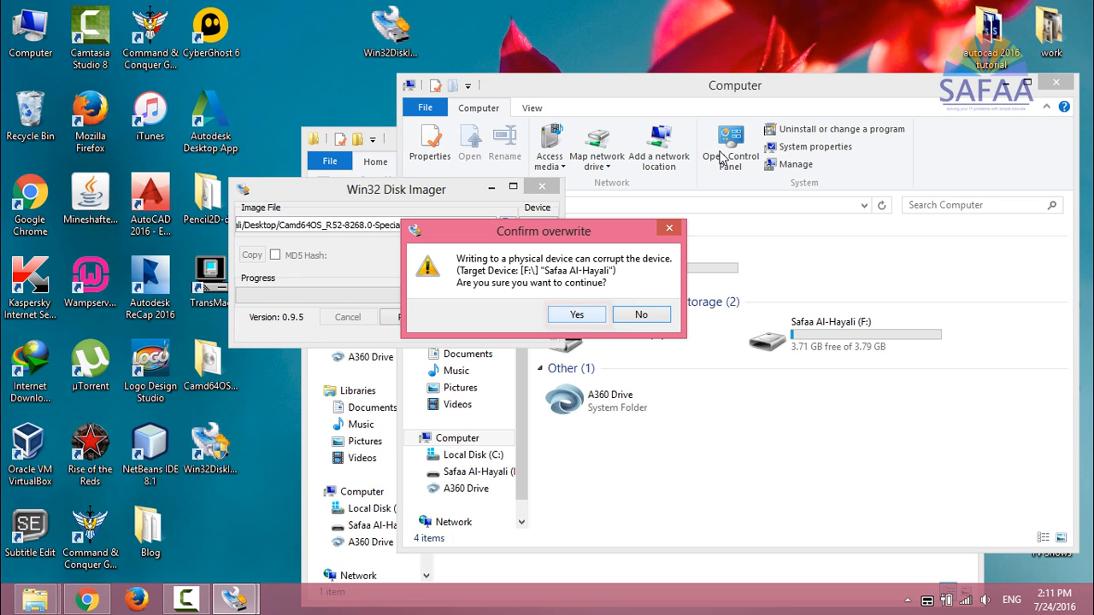
left_click(575, 314)
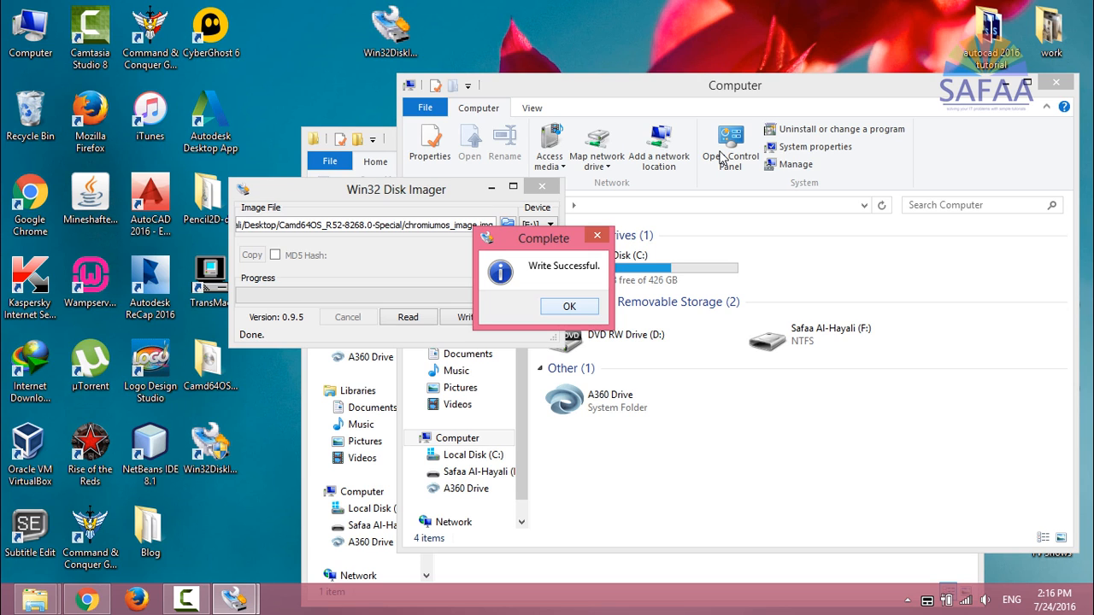
left_click(569, 306)
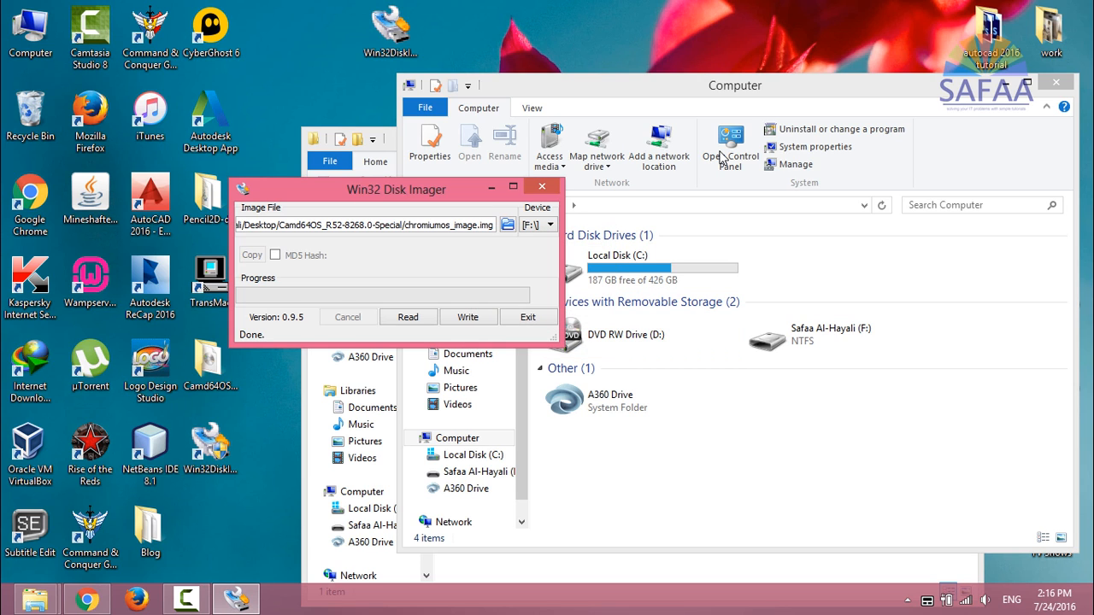
left_click(528, 317)
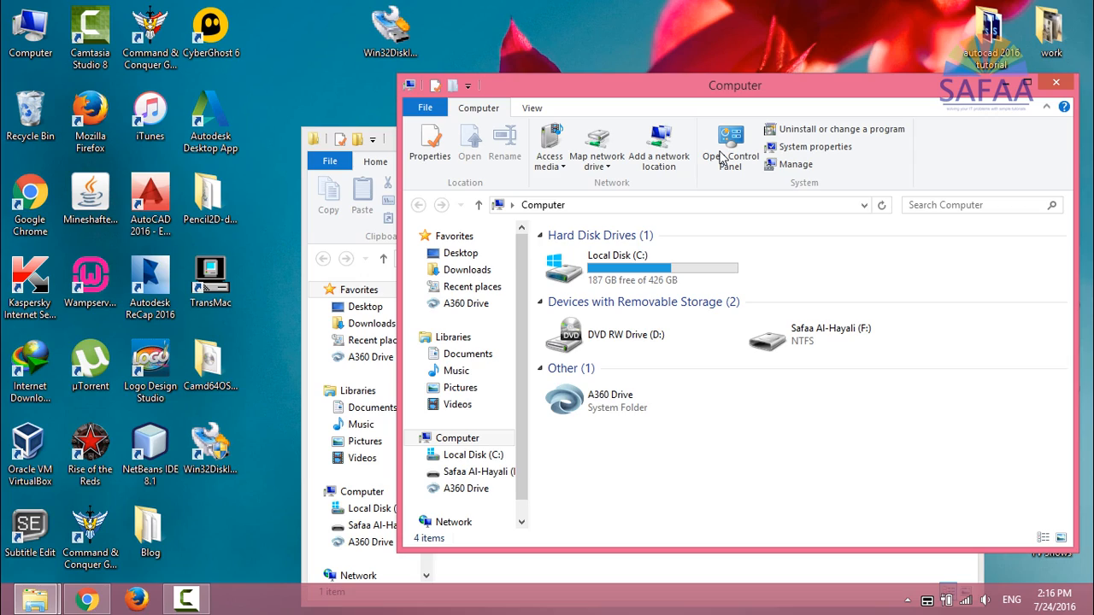
left_click_drag(735, 85, 471, 99)
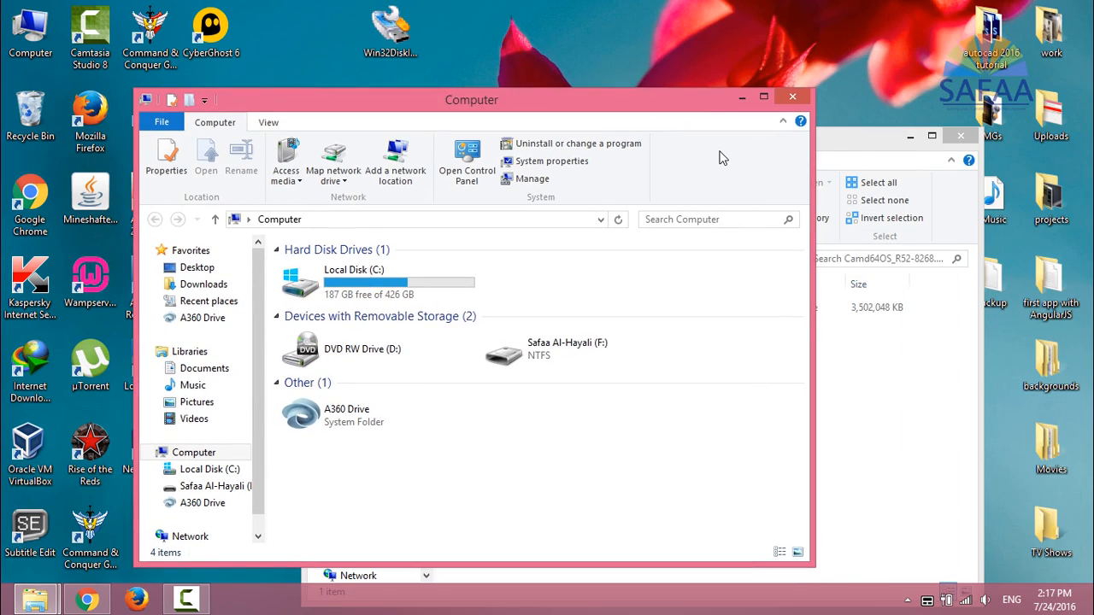